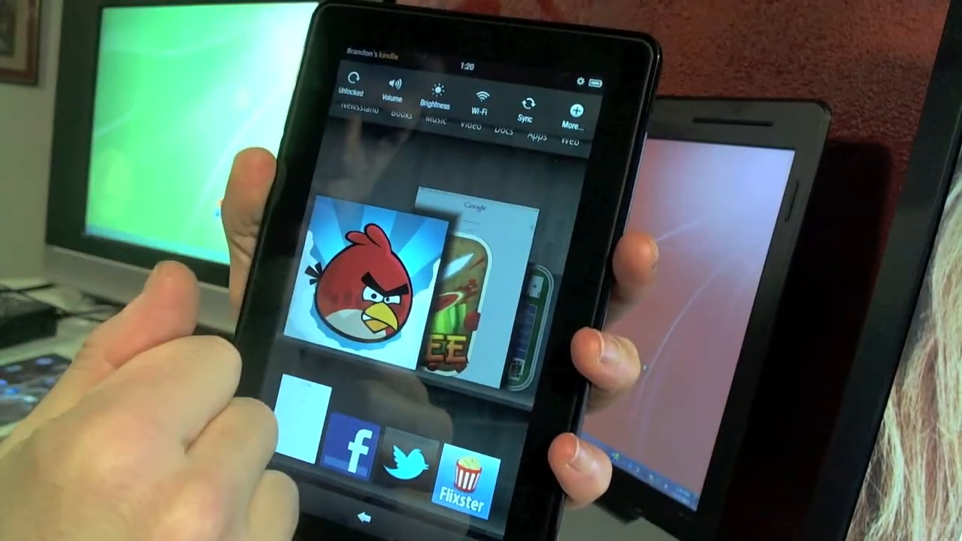
Bring up Quick Settings from the status bar and show the brightness slider
click(391, 88)
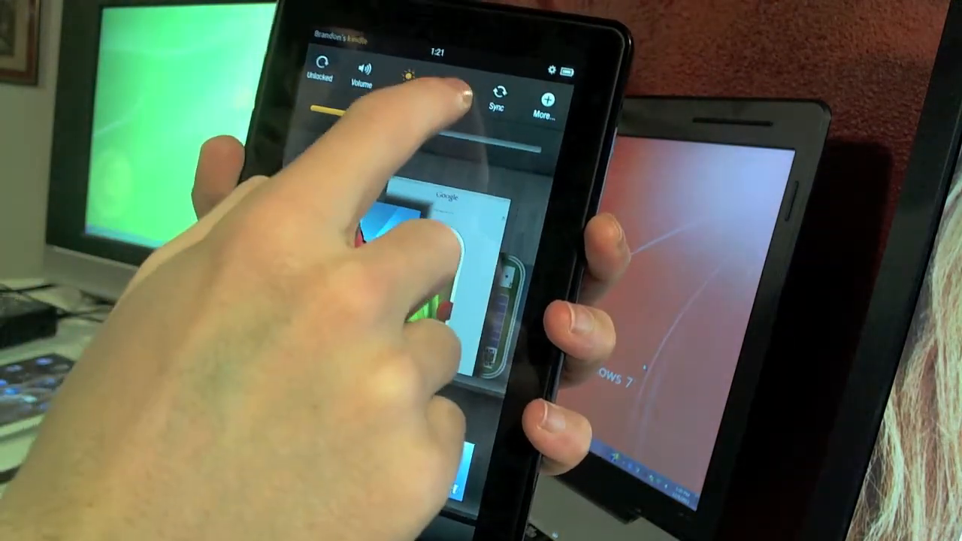
click(442, 75)
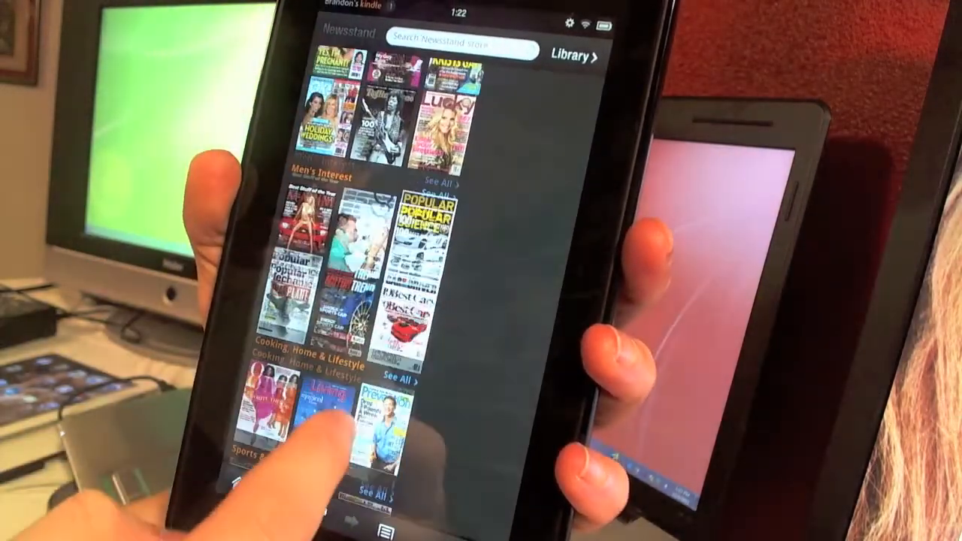
Swipe through the Newsstand store to the Men's Interest and Cooking, Home & Lifestyle rows
scroll(down, 3)
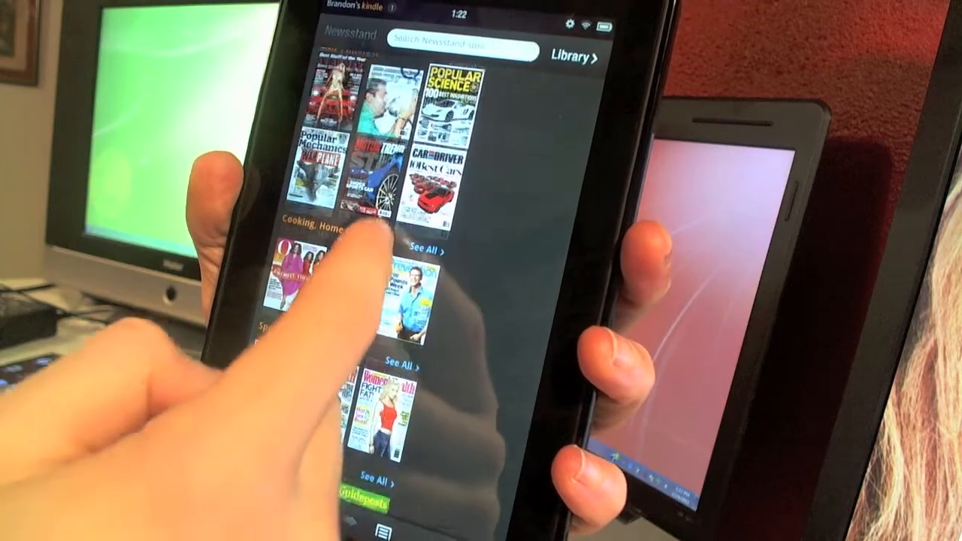
scroll(up, 3)
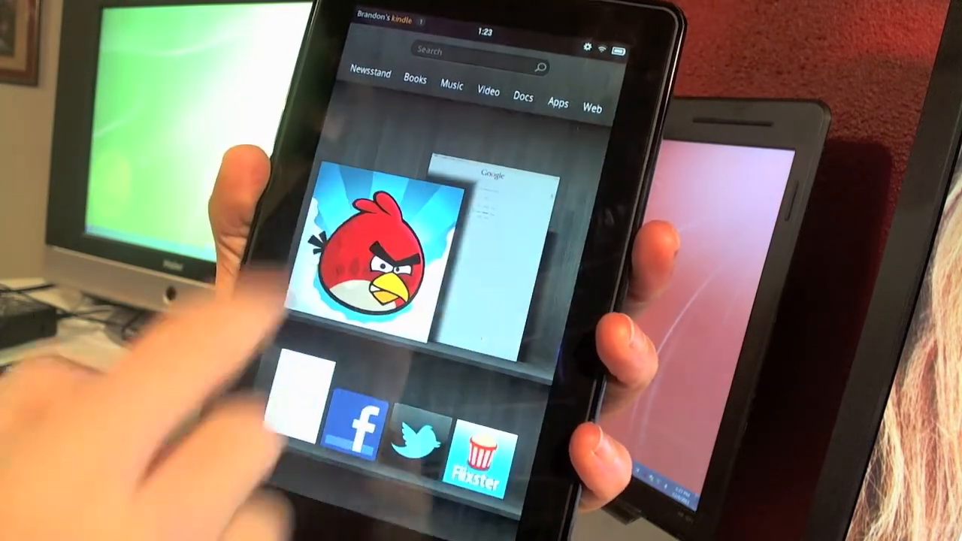
Return from the Newsstand store to the home screen carousel
click(413, 75)
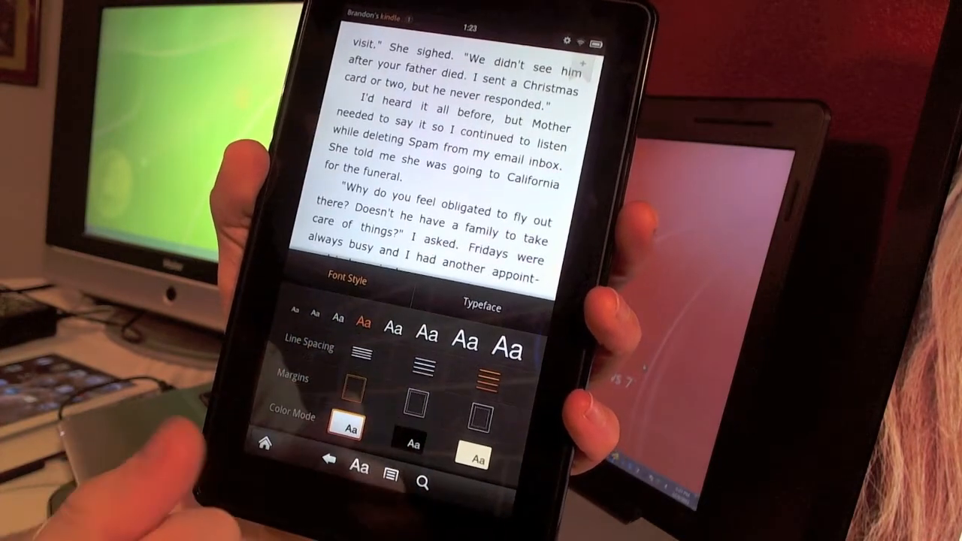
Choose the narrowest Line Spacing option in the book's Aa display settings
click(361, 355)
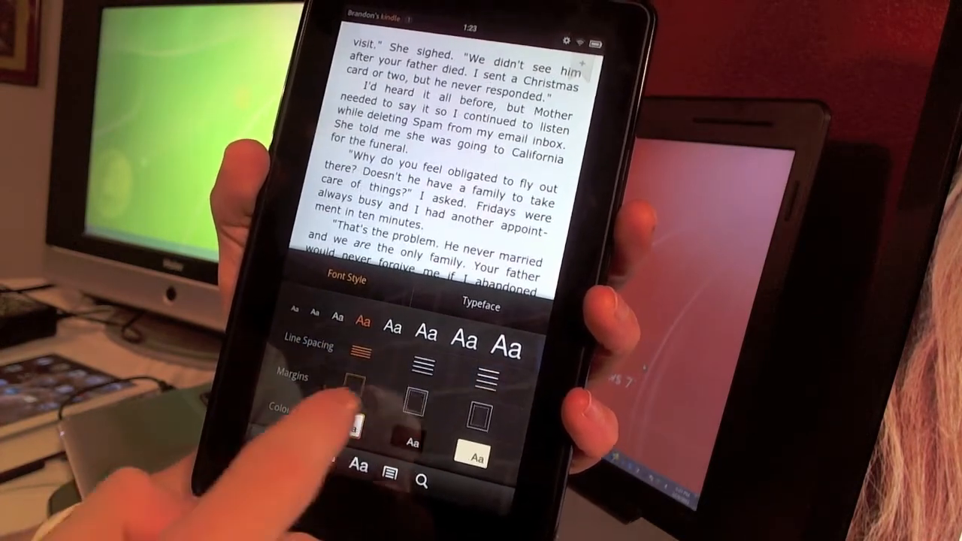